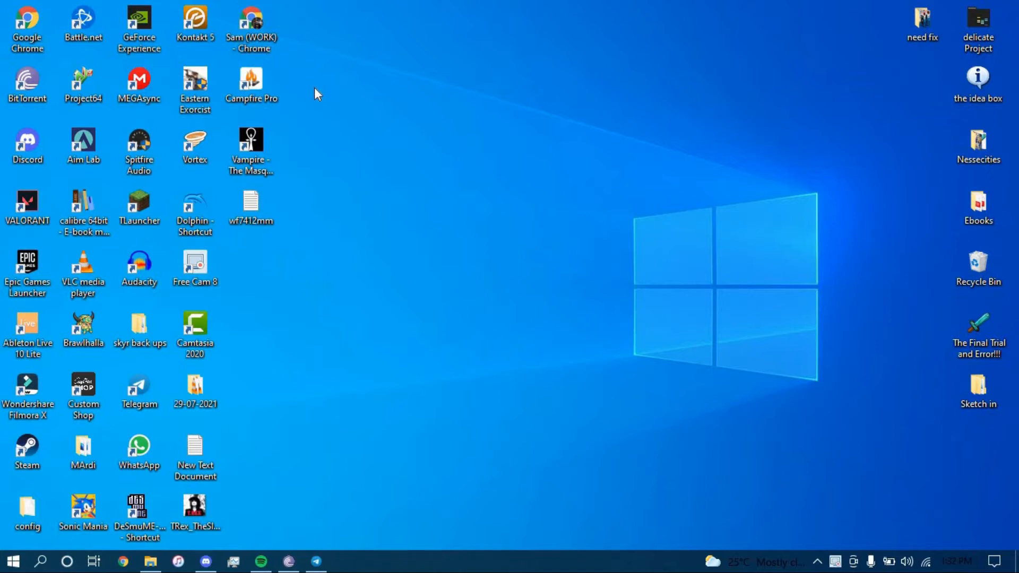
mouse_move(311, 98)
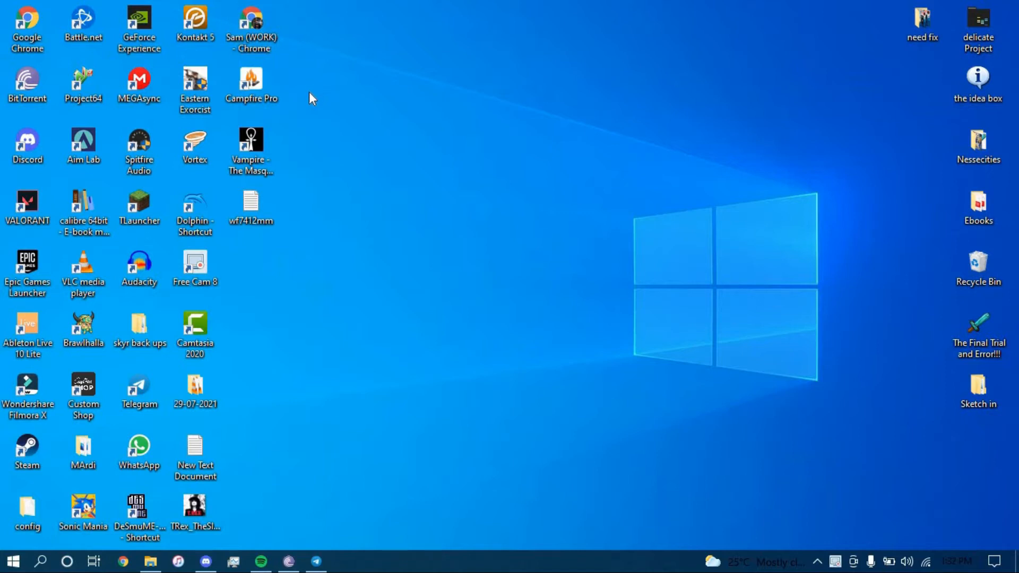
mouse_move(307, 76)
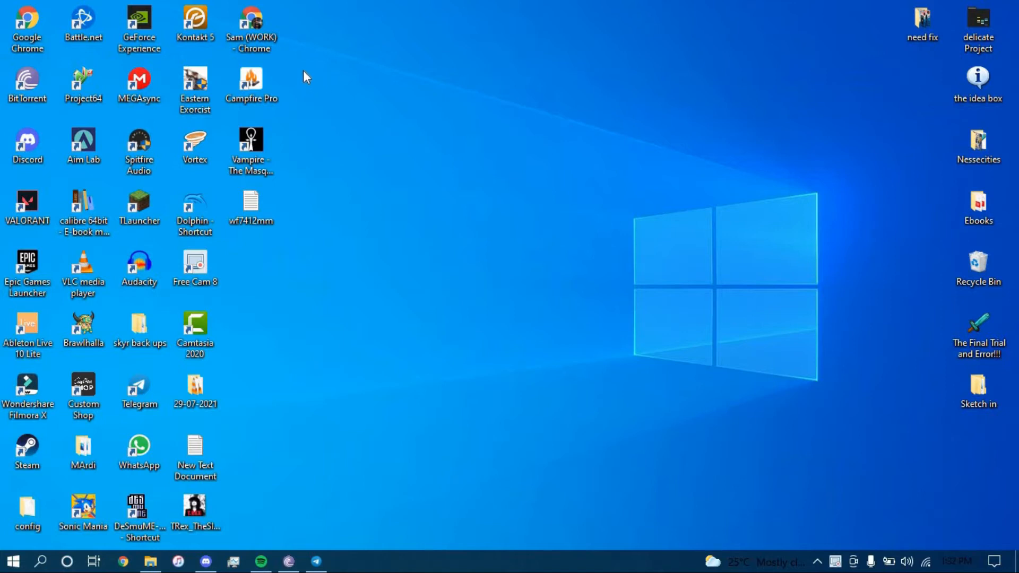
mouse_move(268, 57)
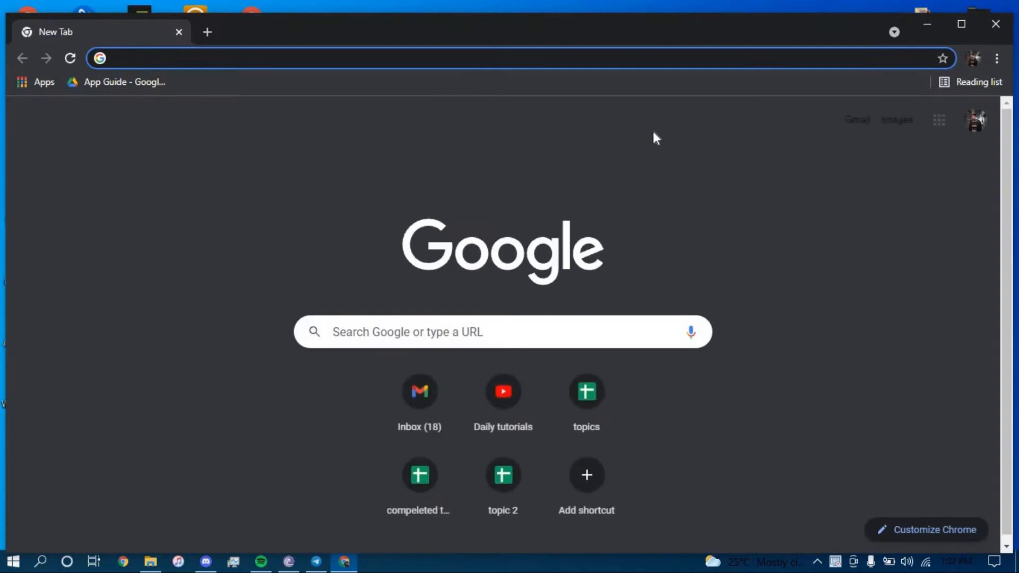
Maximise Chrome and load the Bendigo Bank website from the address bar
click(260, 58)
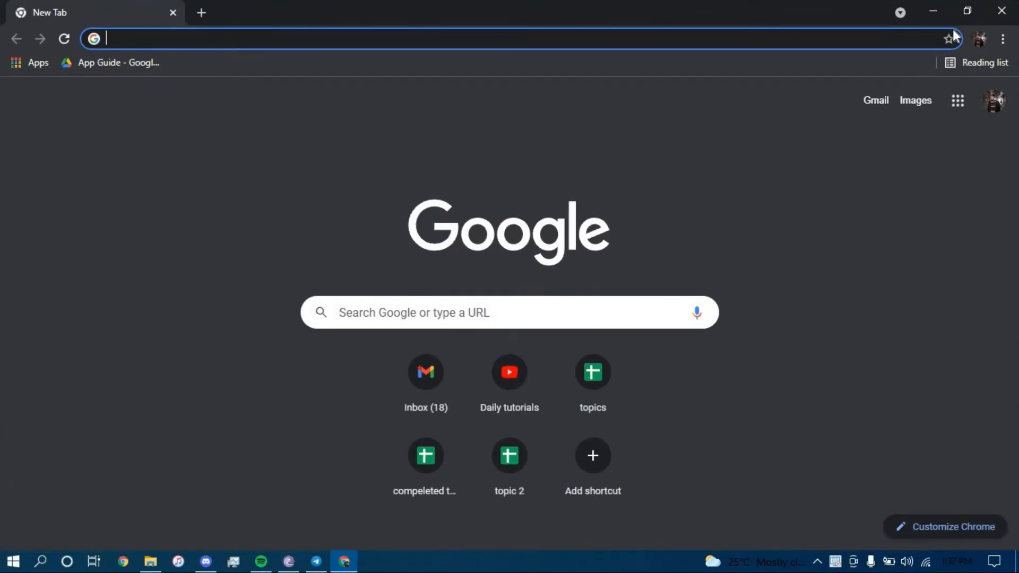
text(bendigobank.com.au)
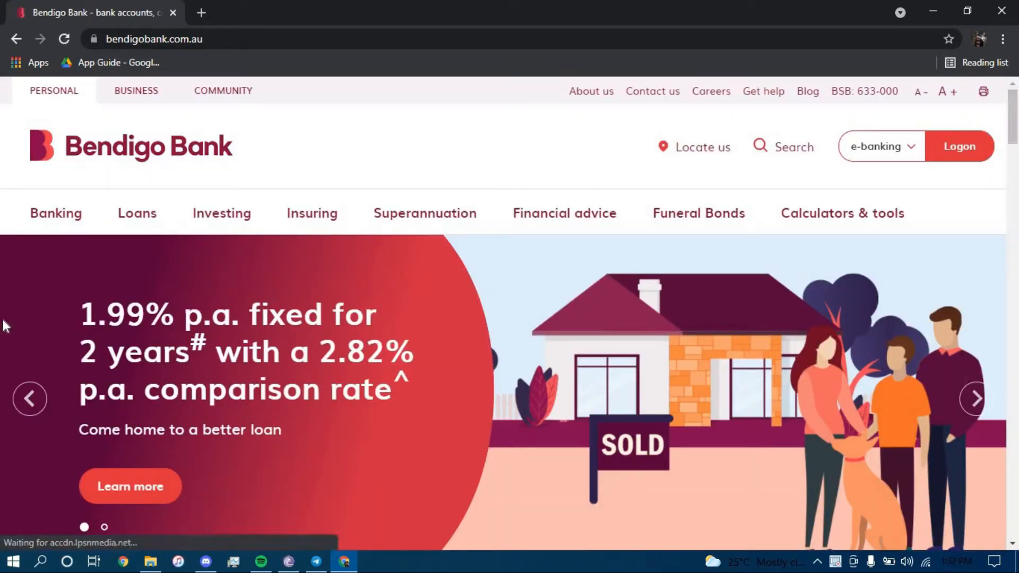
From the Banking menu, open Everyday Account and start the Apply now application
click(55, 214)
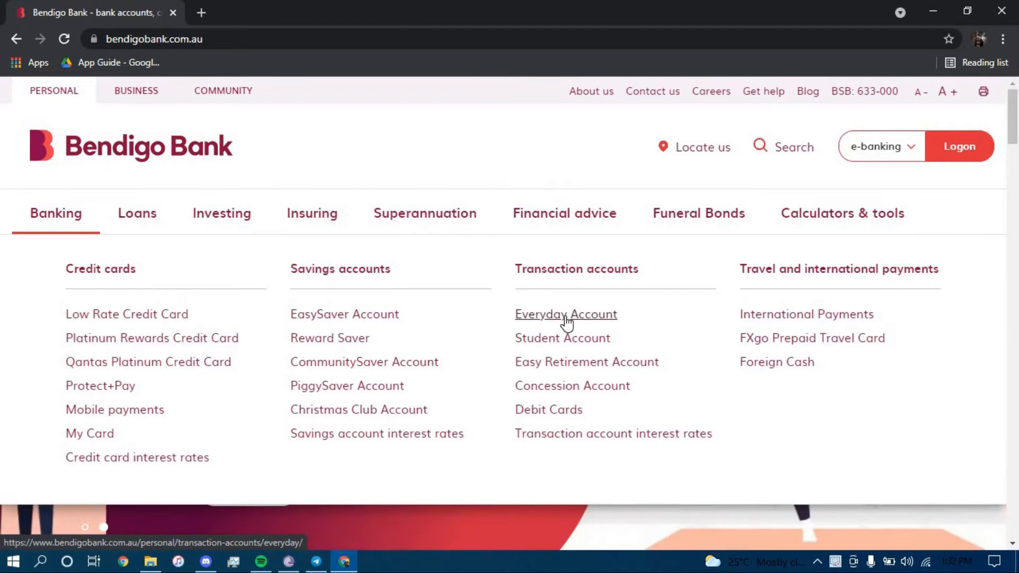
click(565, 314)
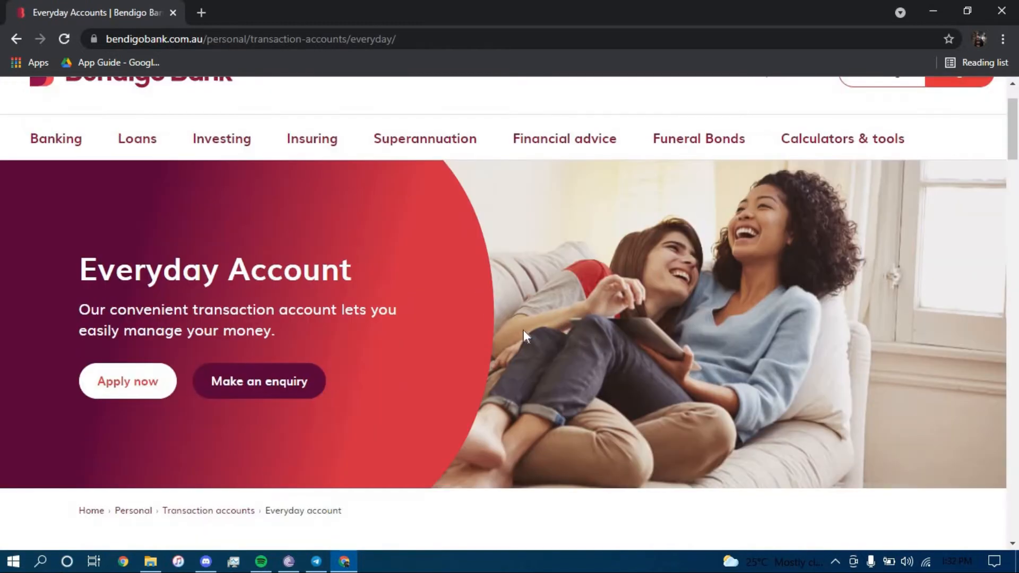
click(127, 381)
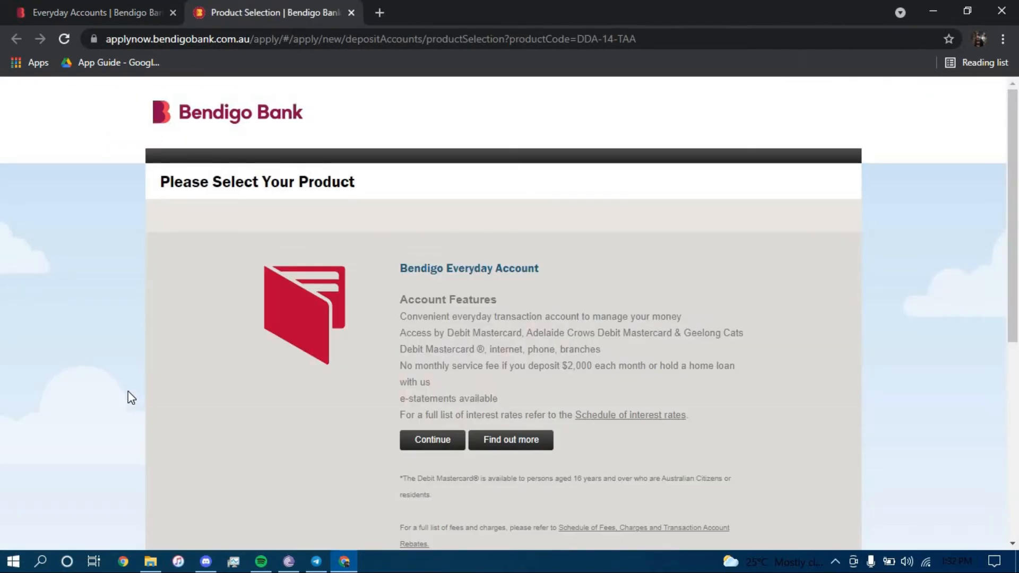
Continue with the Bendigo Everyday Account product
scroll(down, 3)
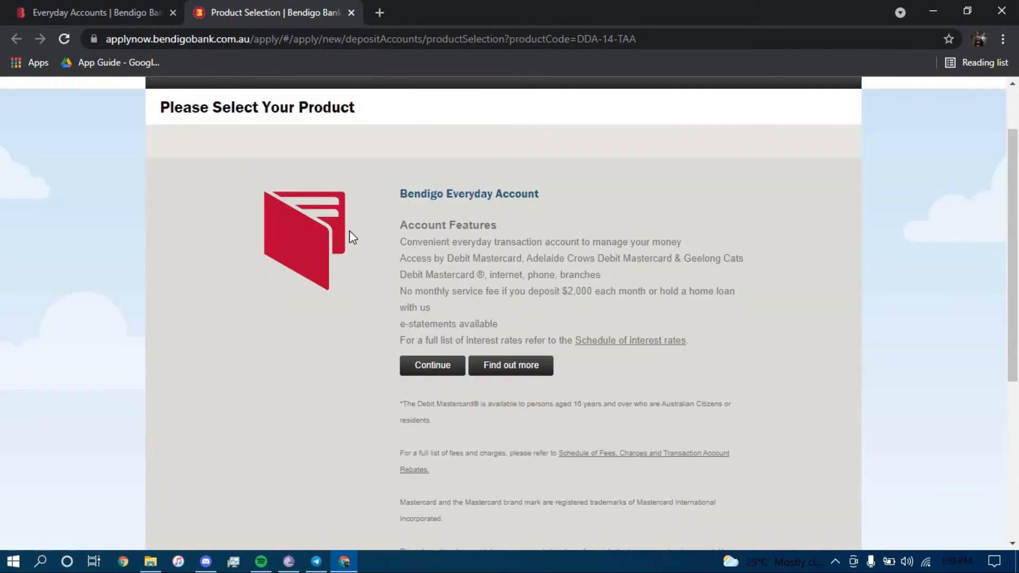
mouse_move(421, 224)
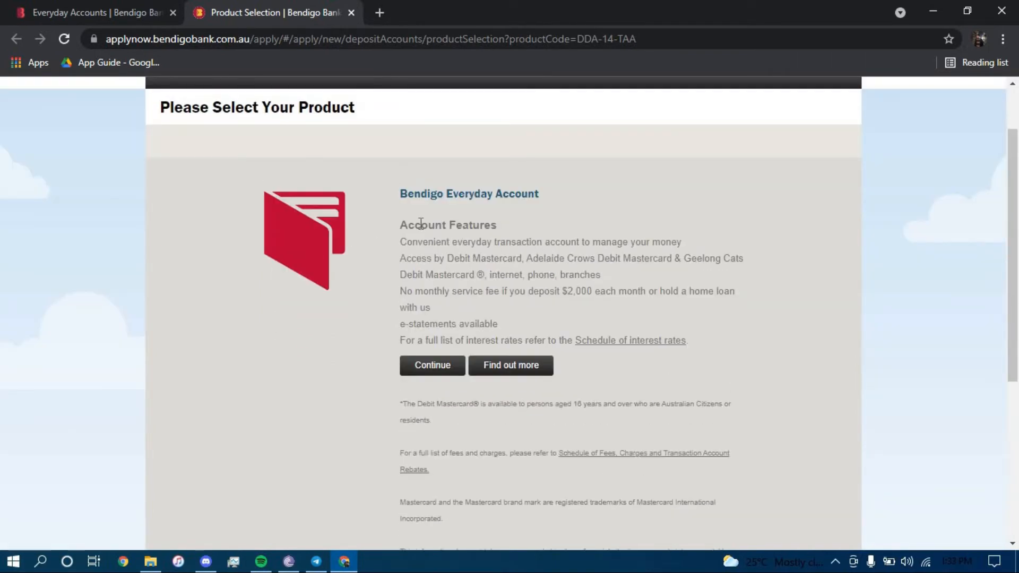
mouse_move(451, 255)
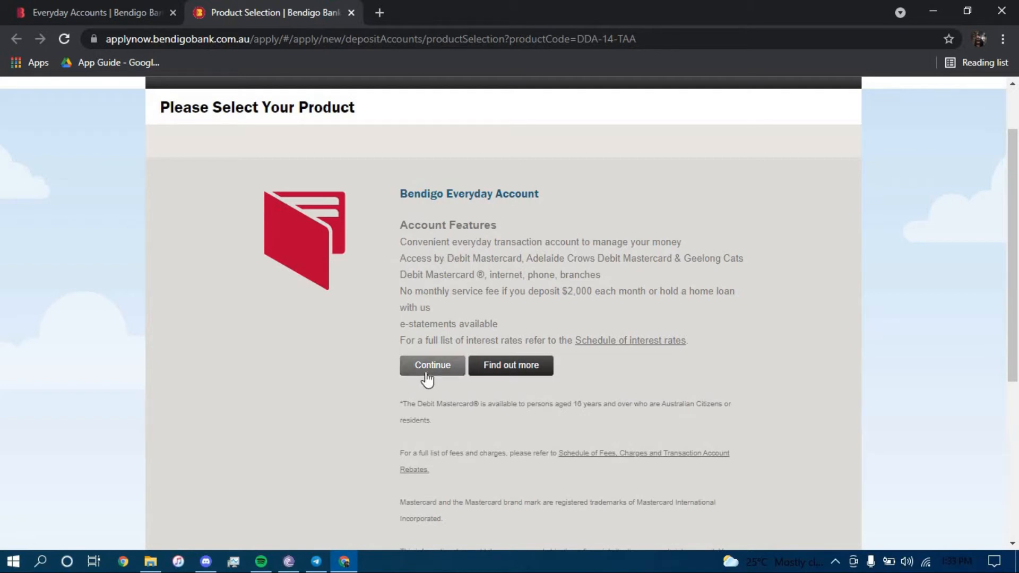
click(432, 365)
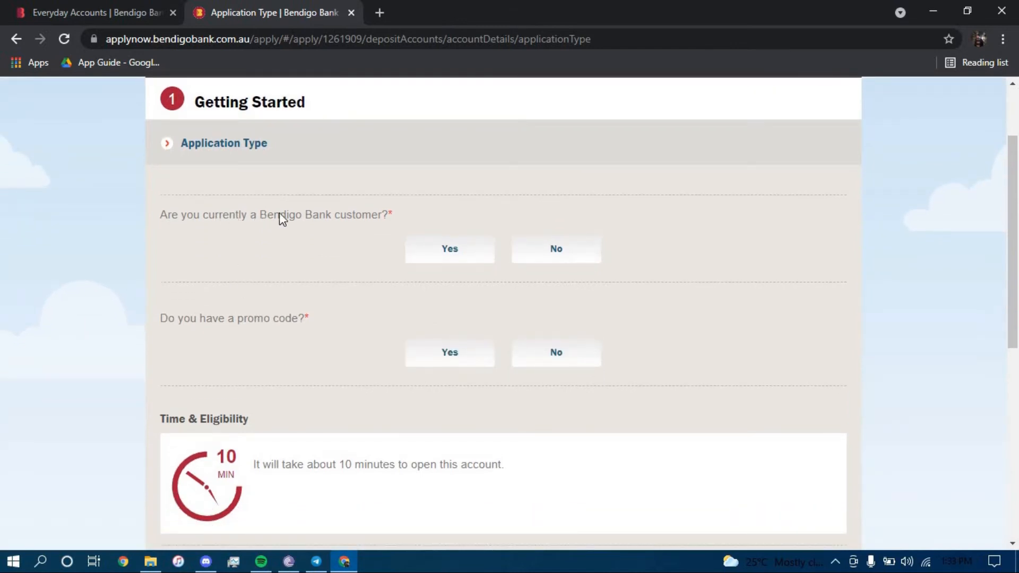
Answer No to current customer and No to promo code, then continue
click(449, 248)
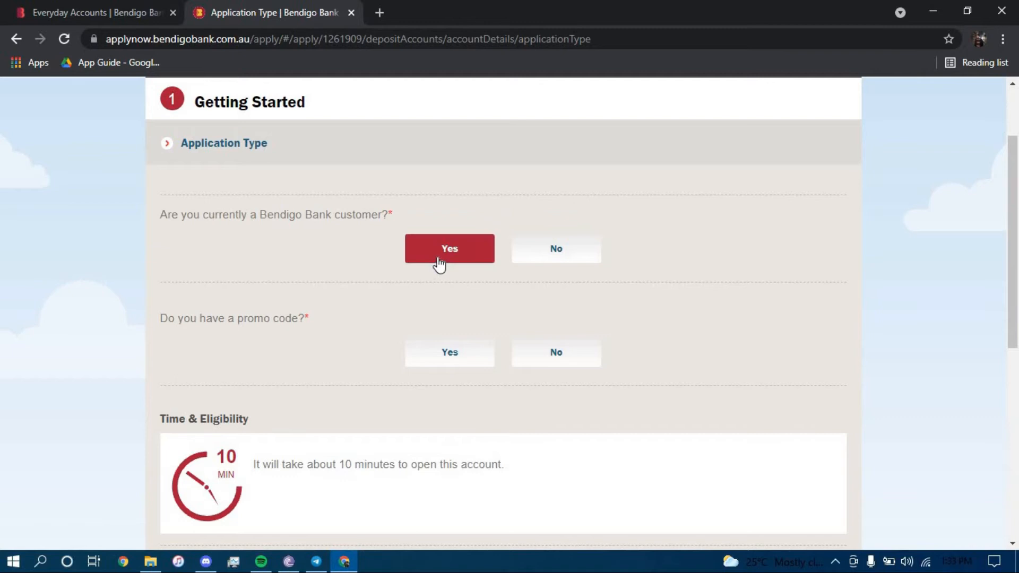
click(556, 249)
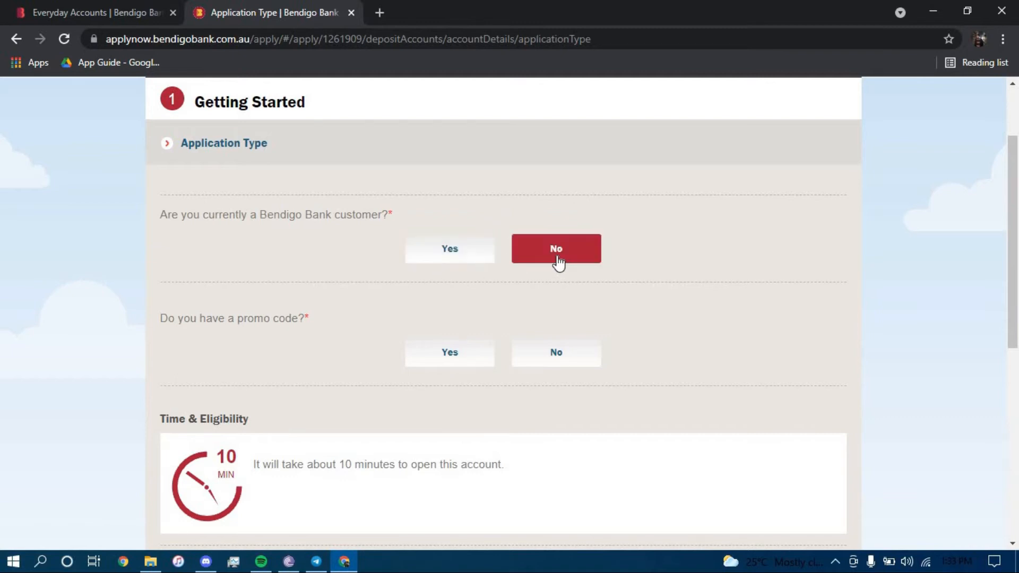
click(556, 248)
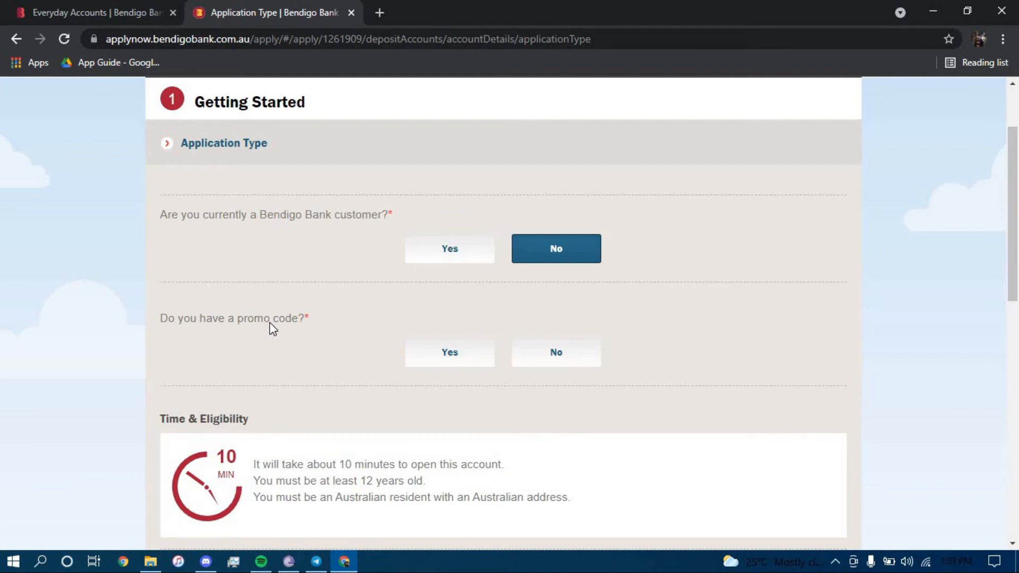
mouse_move(581, 358)
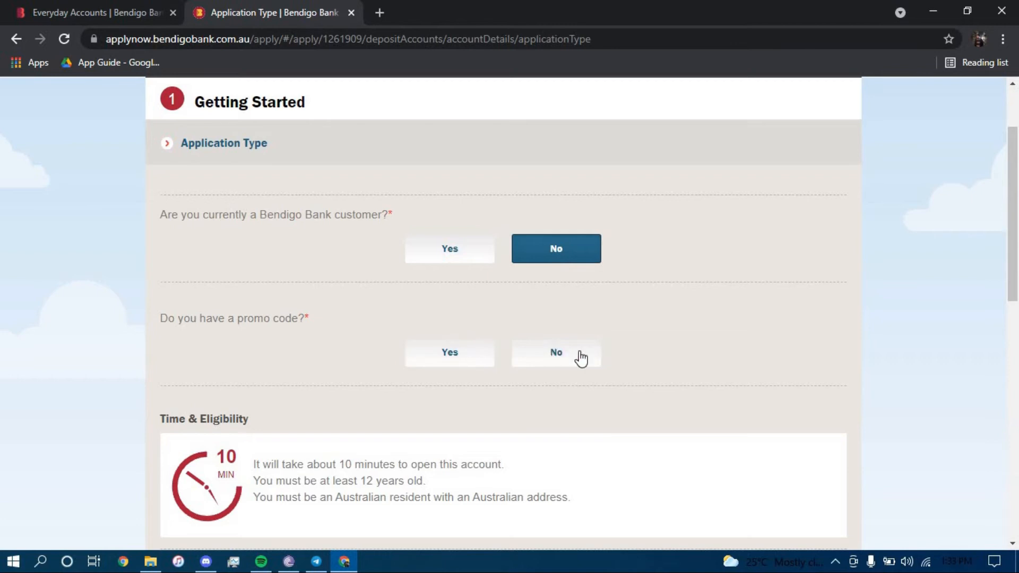
click(555, 353)
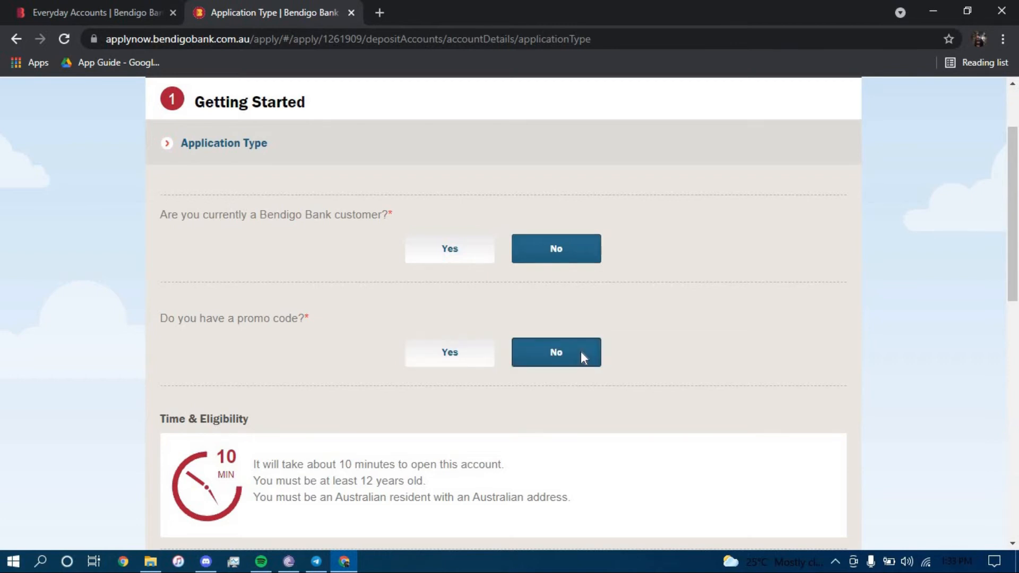
click(556, 352)
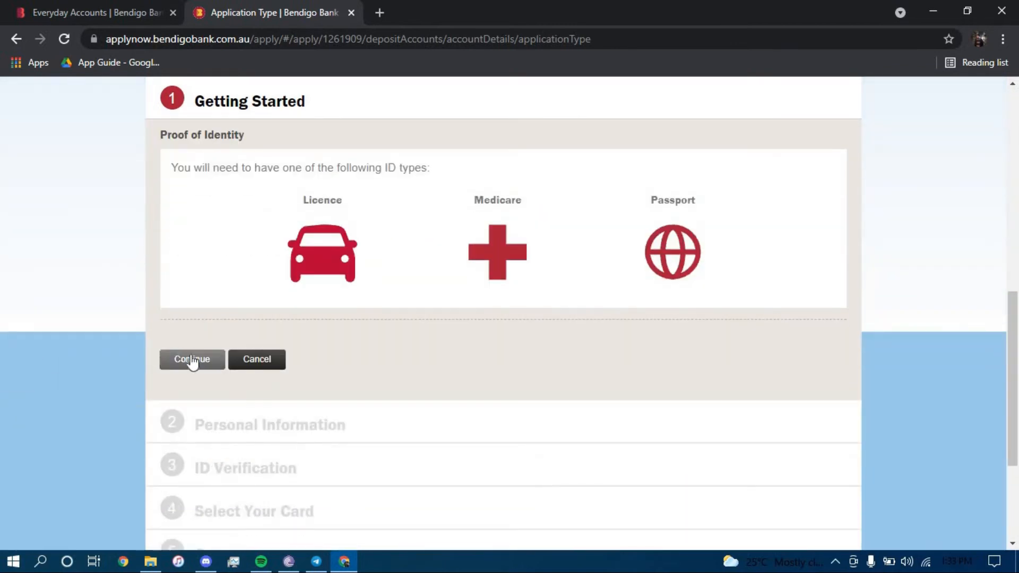
click(191, 359)
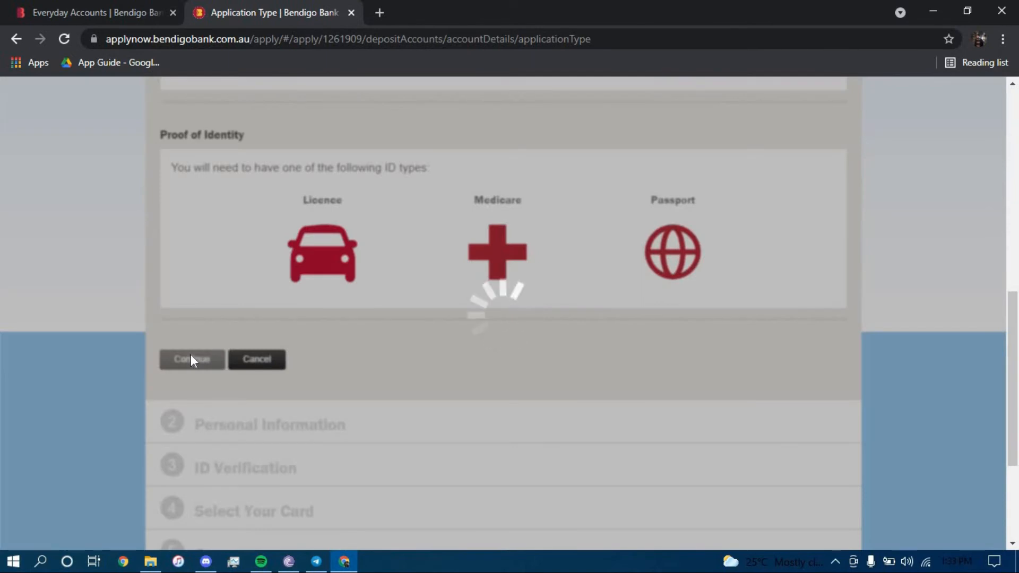
click(191, 359)
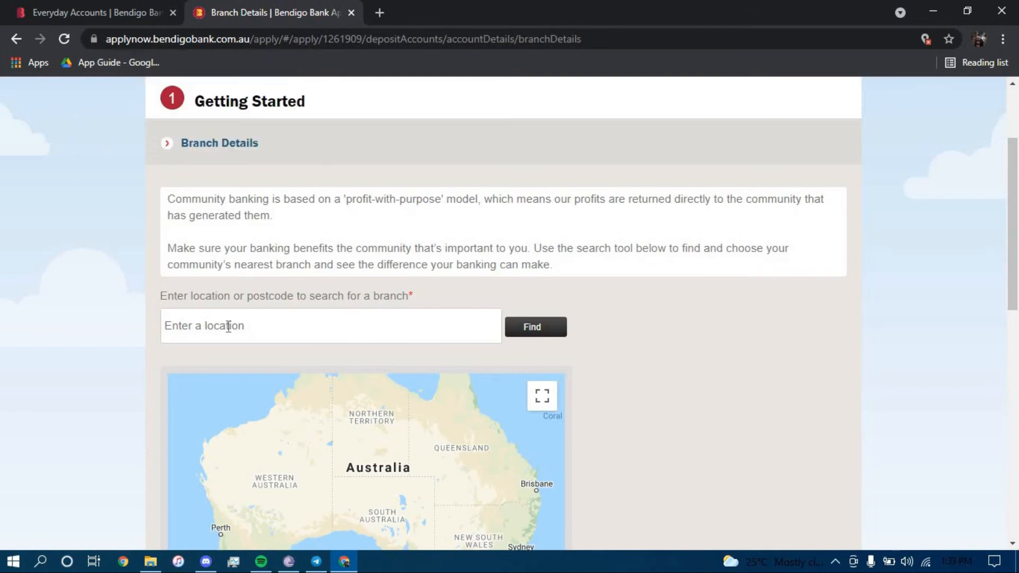
Search 'home', pick Homebush NSW and its Rochester Street branch, then continue
click(330, 326)
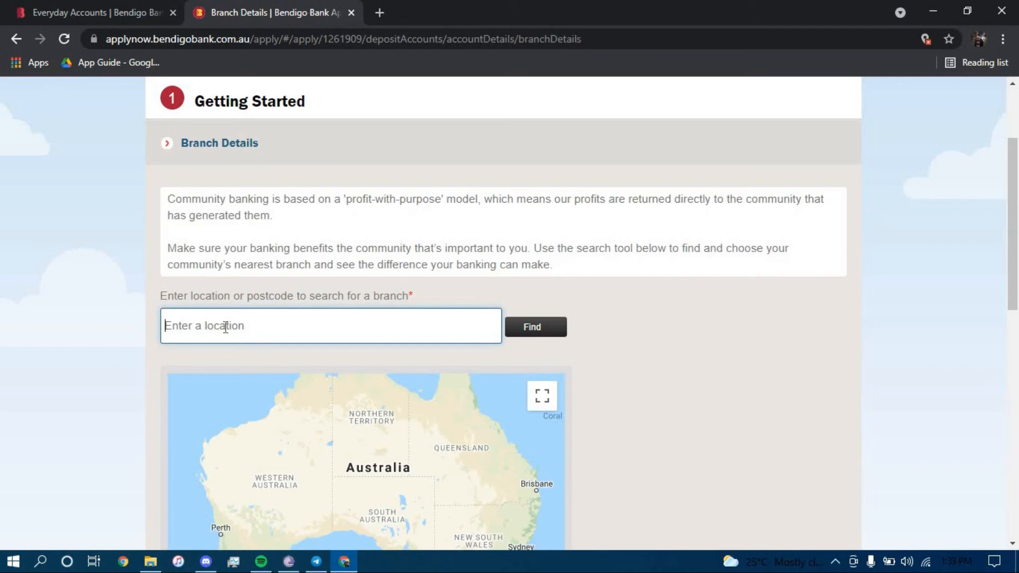
text(home)
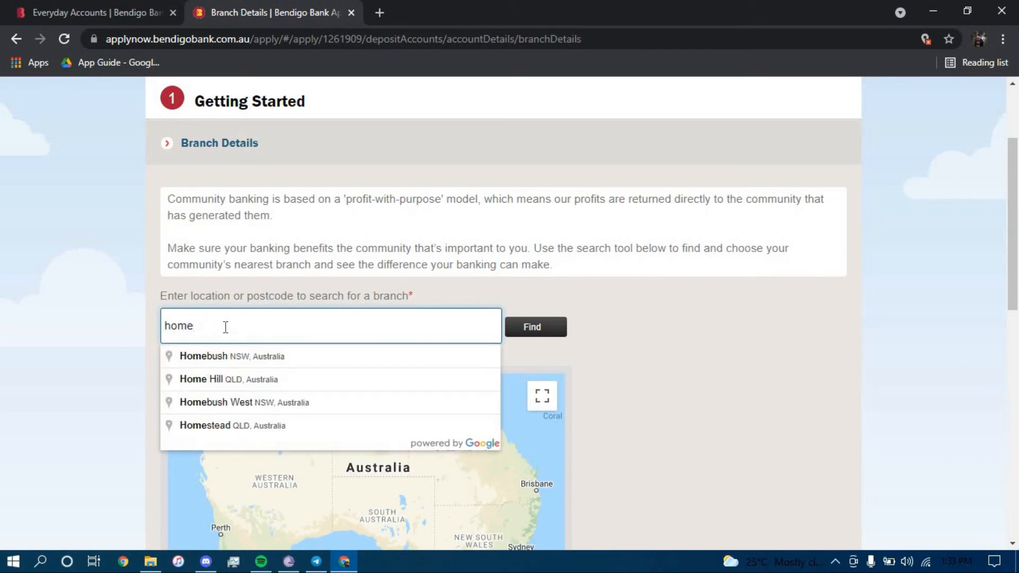
click(232, 356)
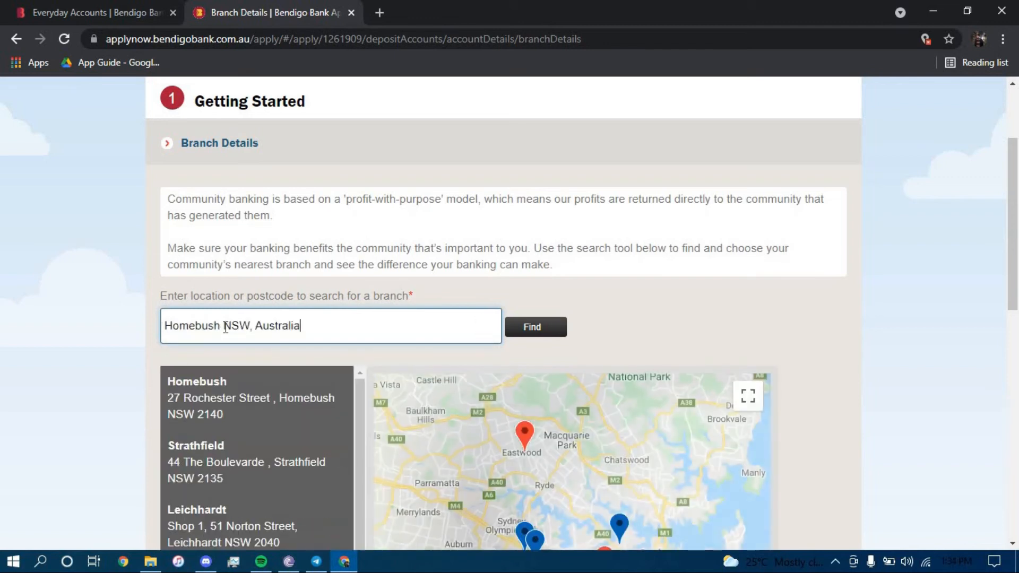
click(533, 327)
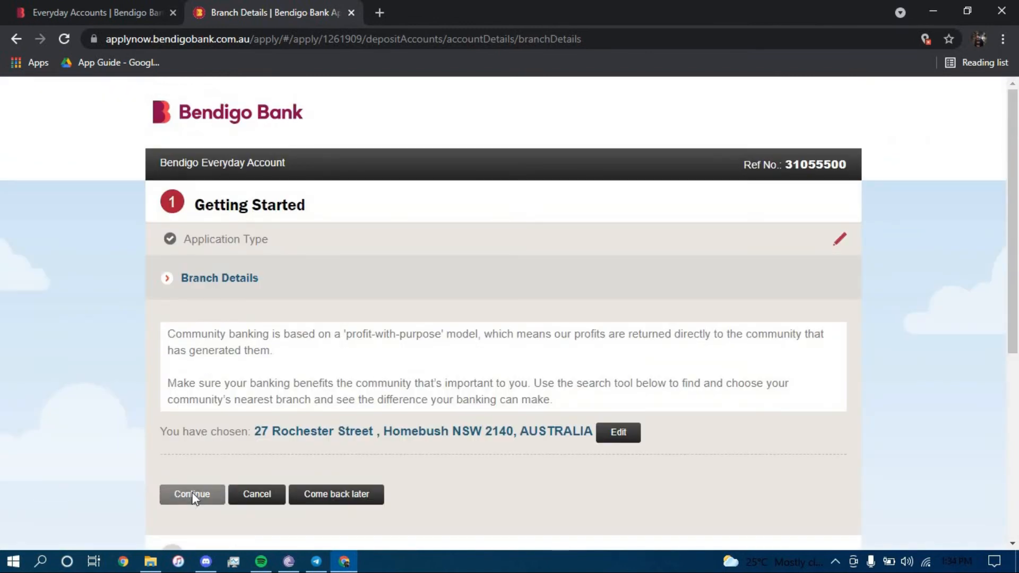
click(191, 494)
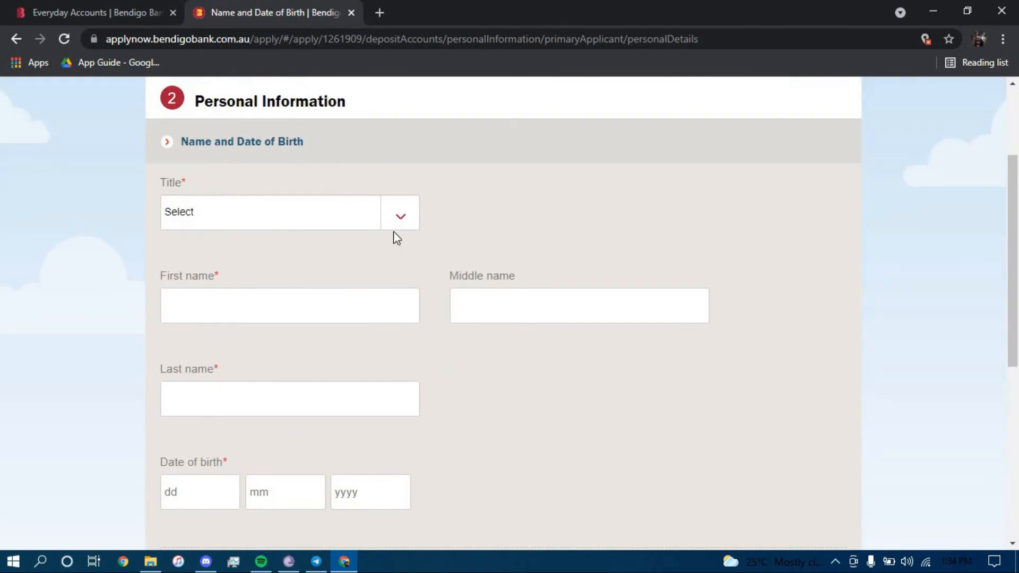
click(289, 211)
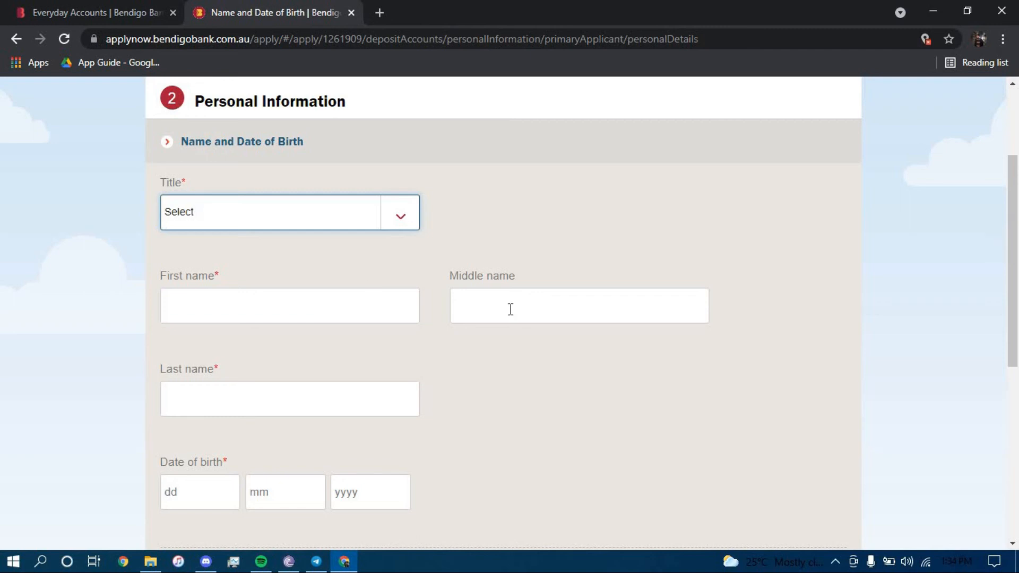
mouse_move(282, 393)
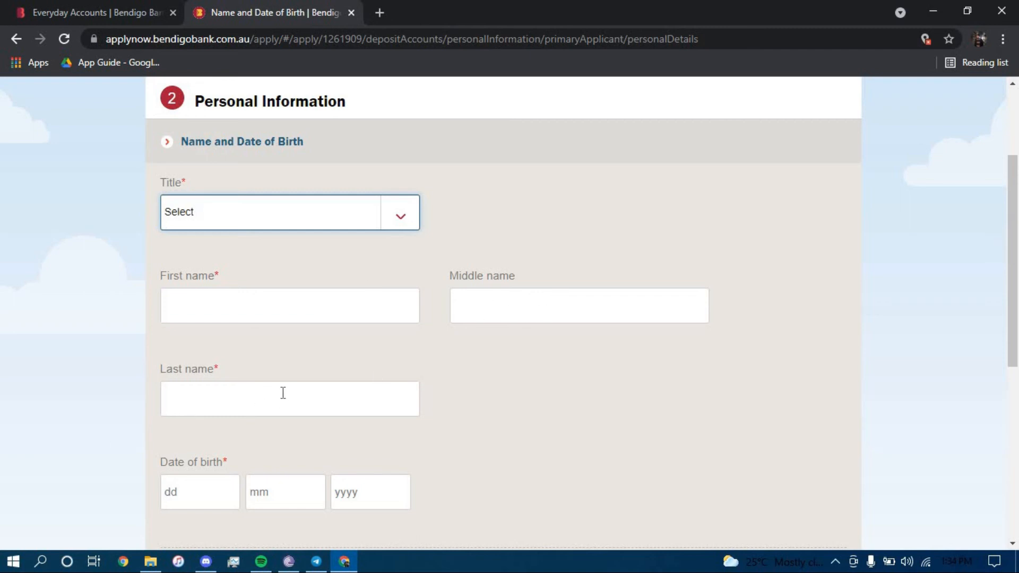
scroll(down, 3)
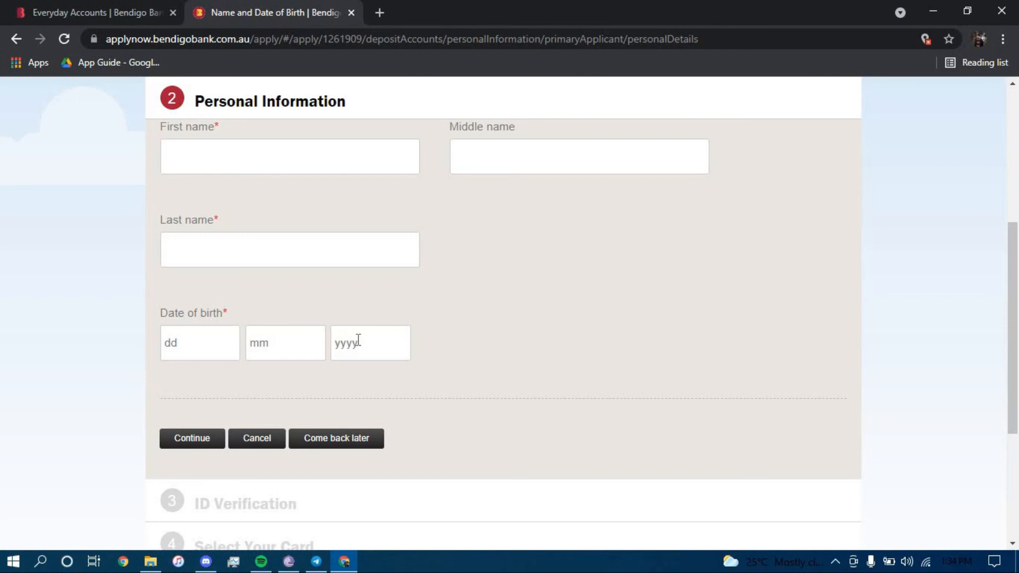
mouse_move(191, 438)
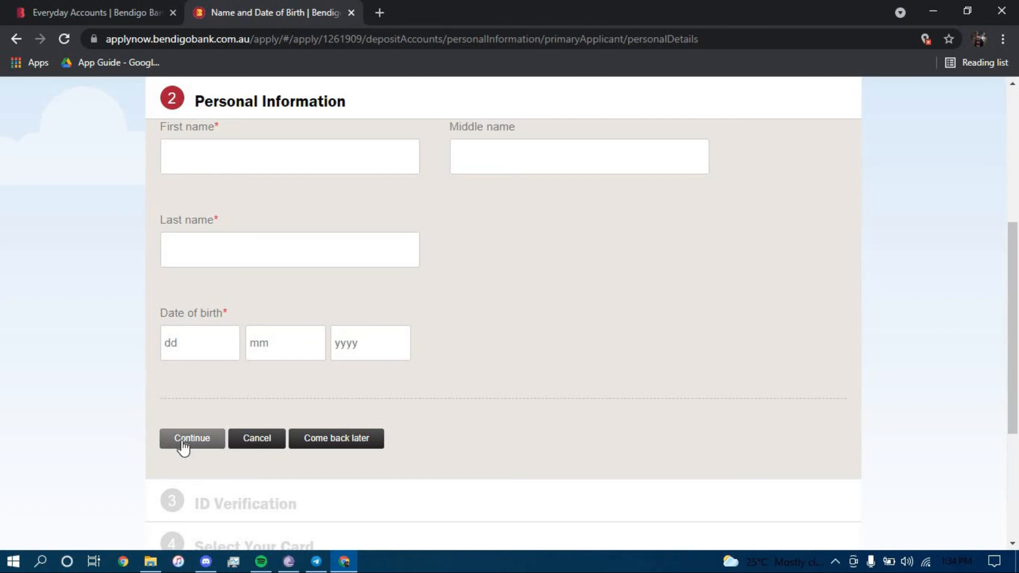